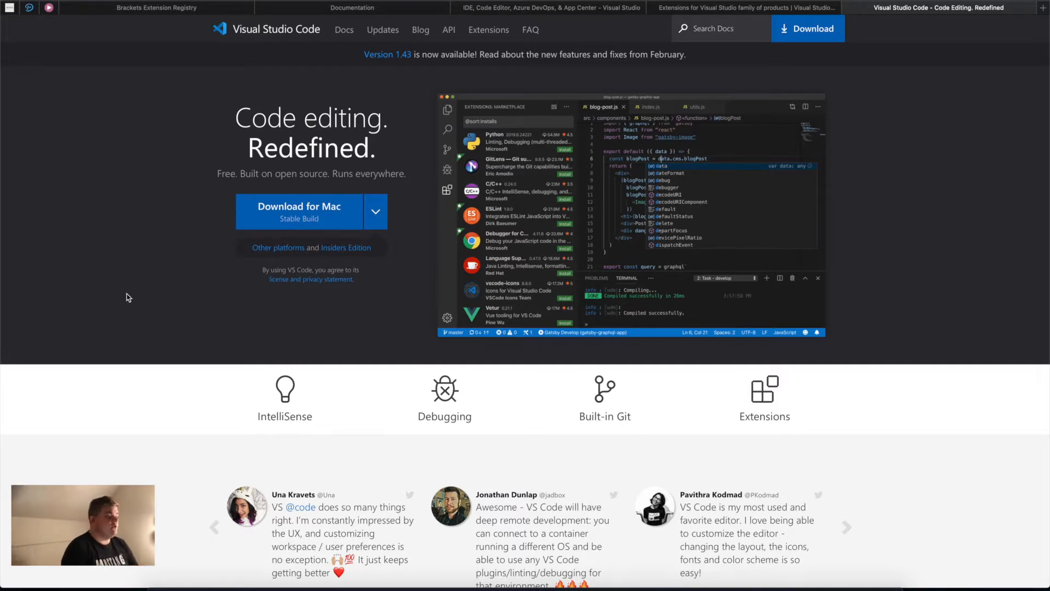
mouse_move(327, 52)
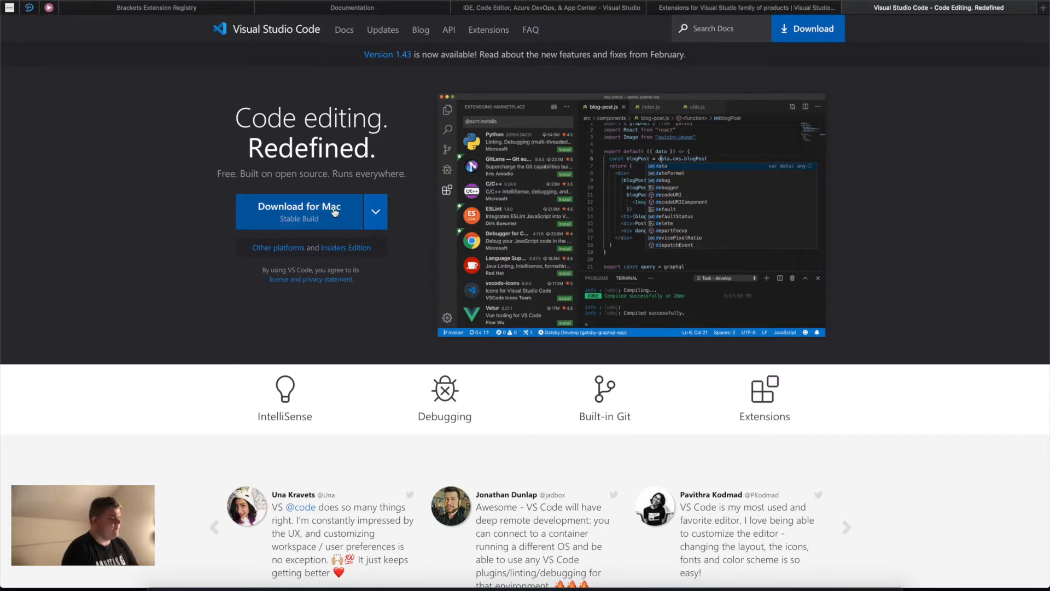
Expand the Download for Mac arrow to list macOS, Windows and Linux builds
left_click(375, 212)
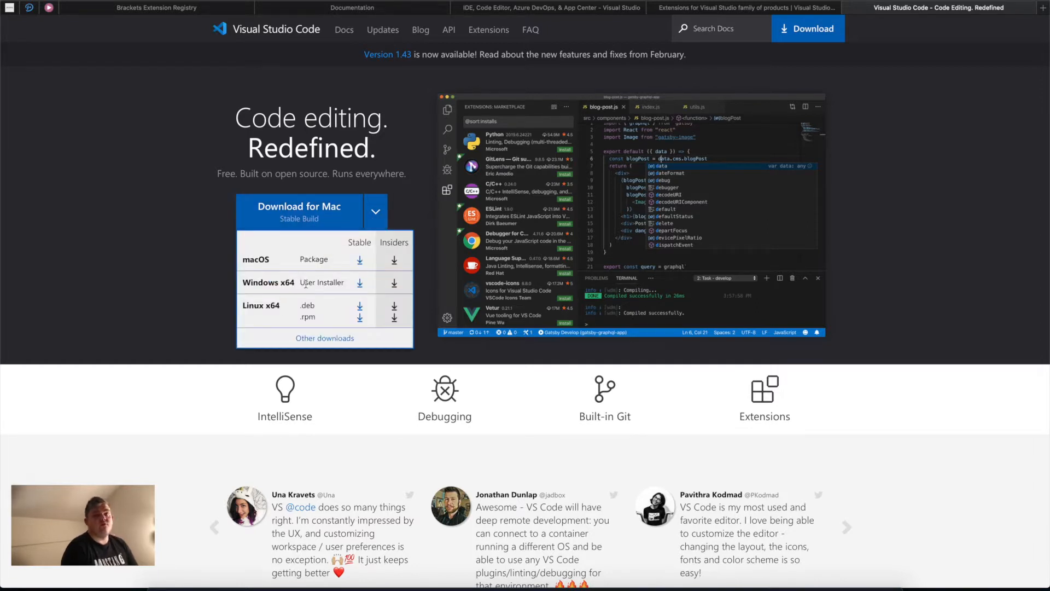
mouse_move(275, 322)
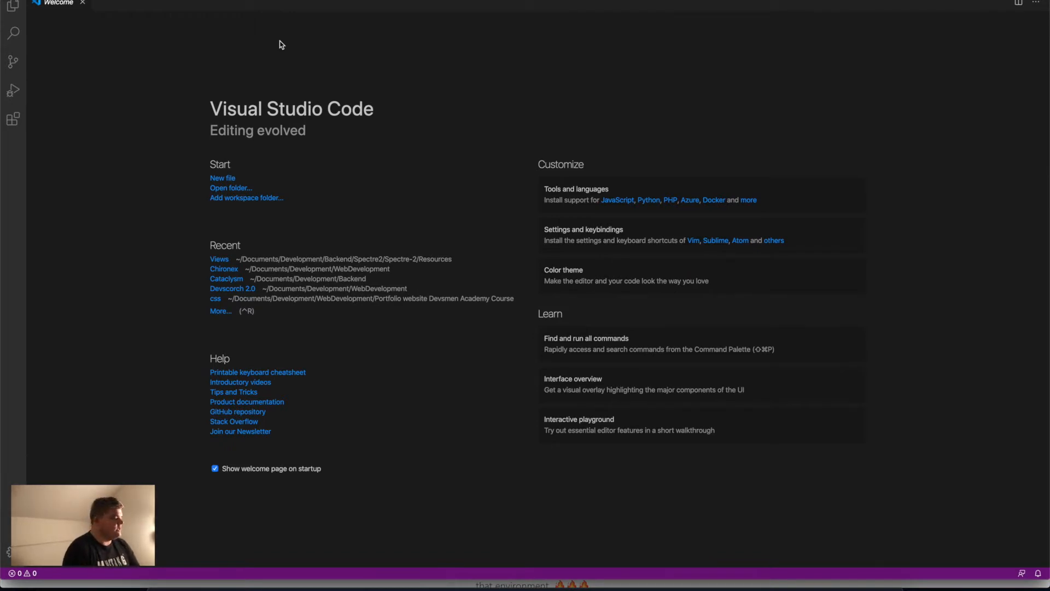
mouse_move(248, 167)
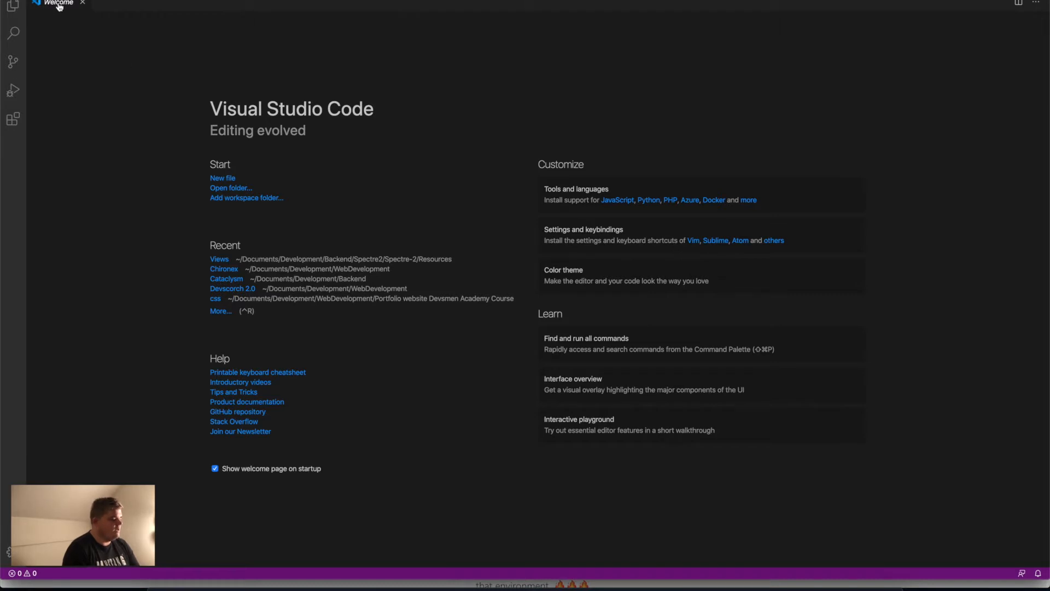
mouse_move(225, 181)
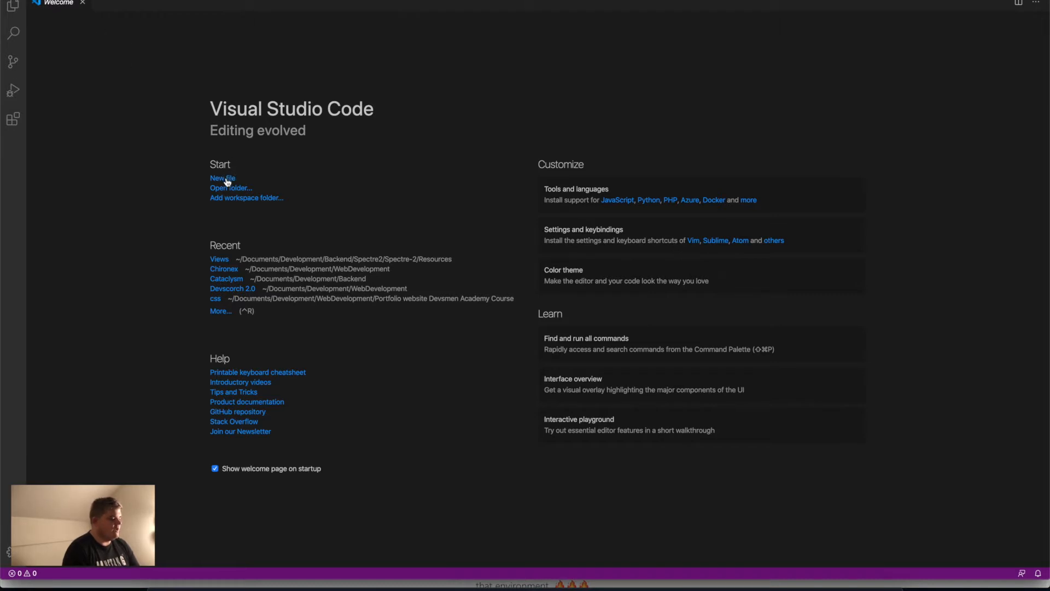
mouse_move(237, 195)
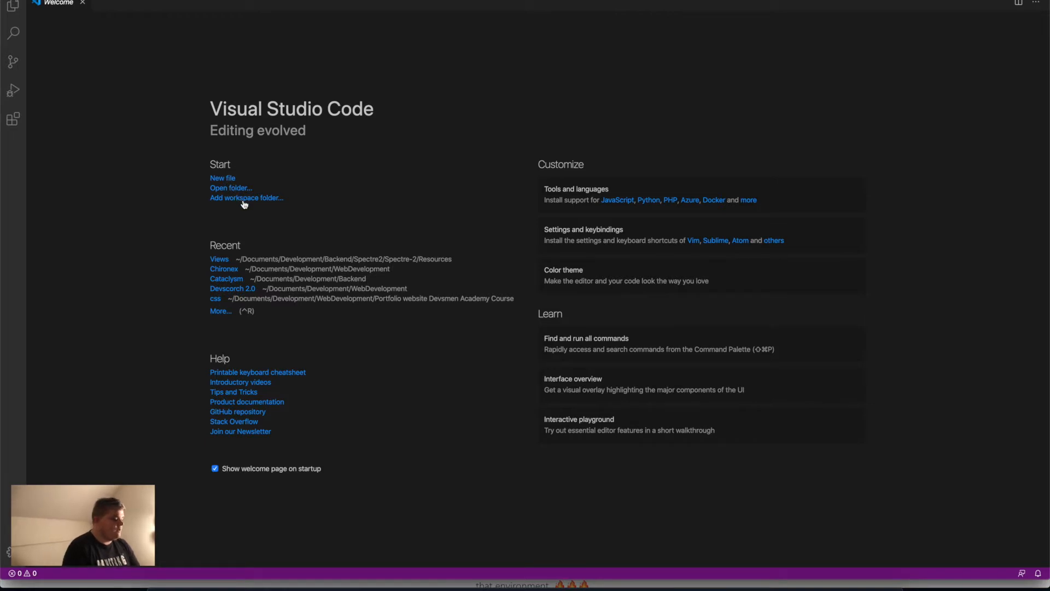
mouse_move(223, 268)
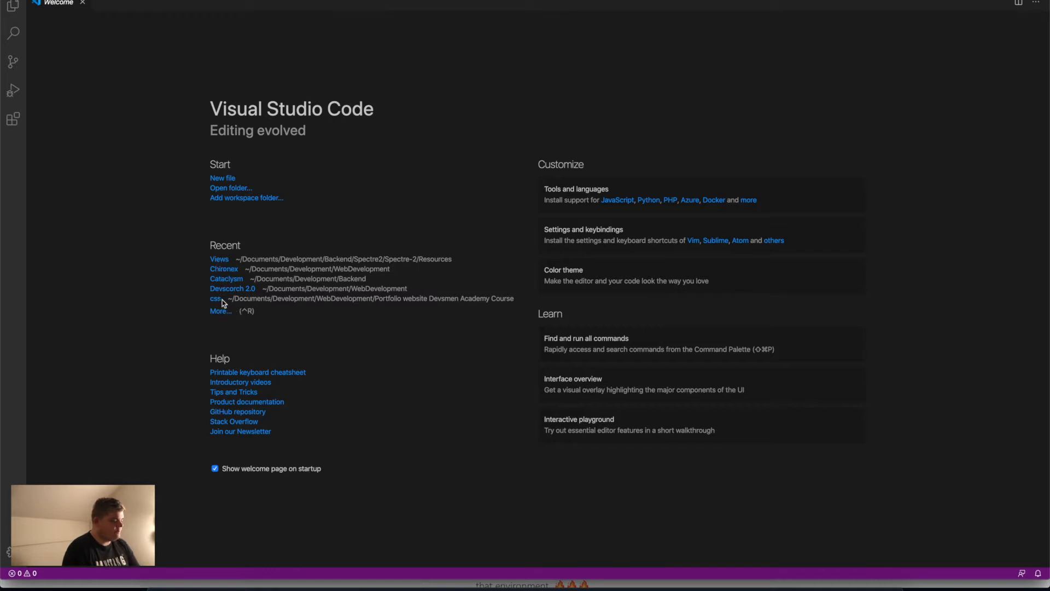
mouse_move(233, 333)
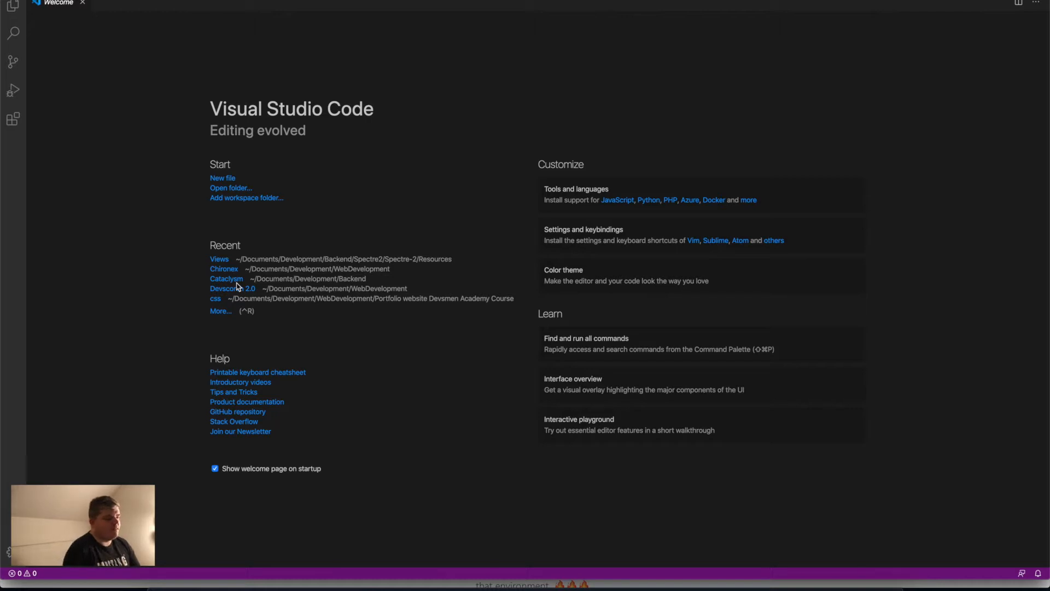
mouse_move(336, 251)
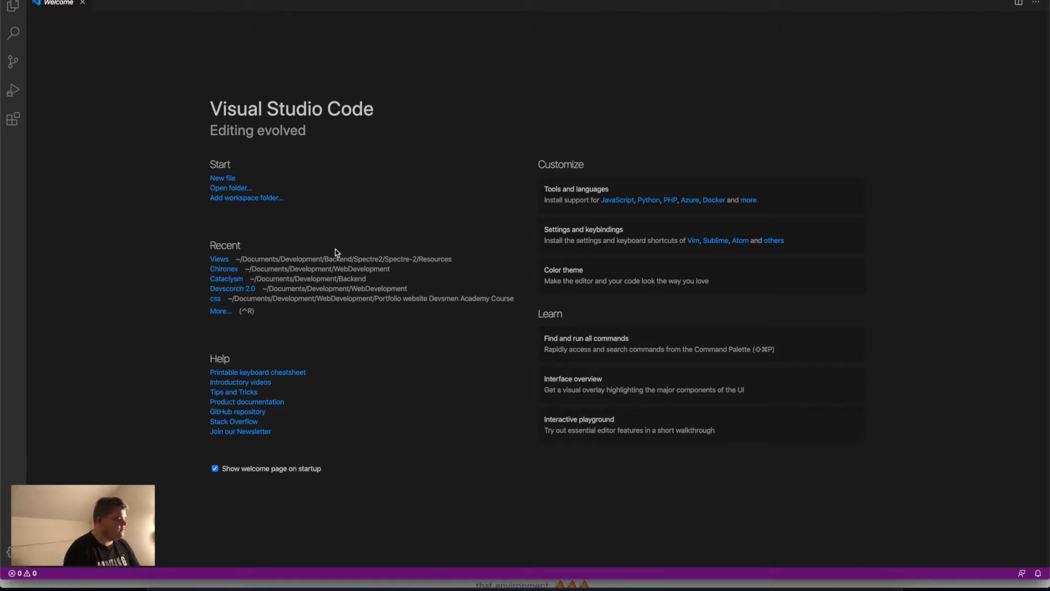
Open the Course files folder as the project from the Explorer
left_click(12, 6)
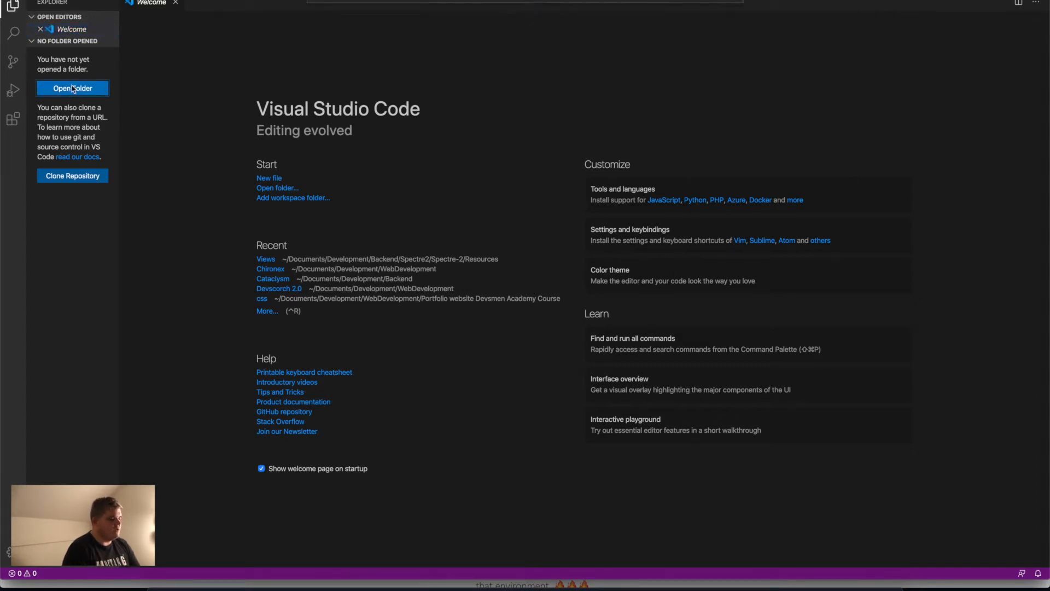
left_click(72, 88)
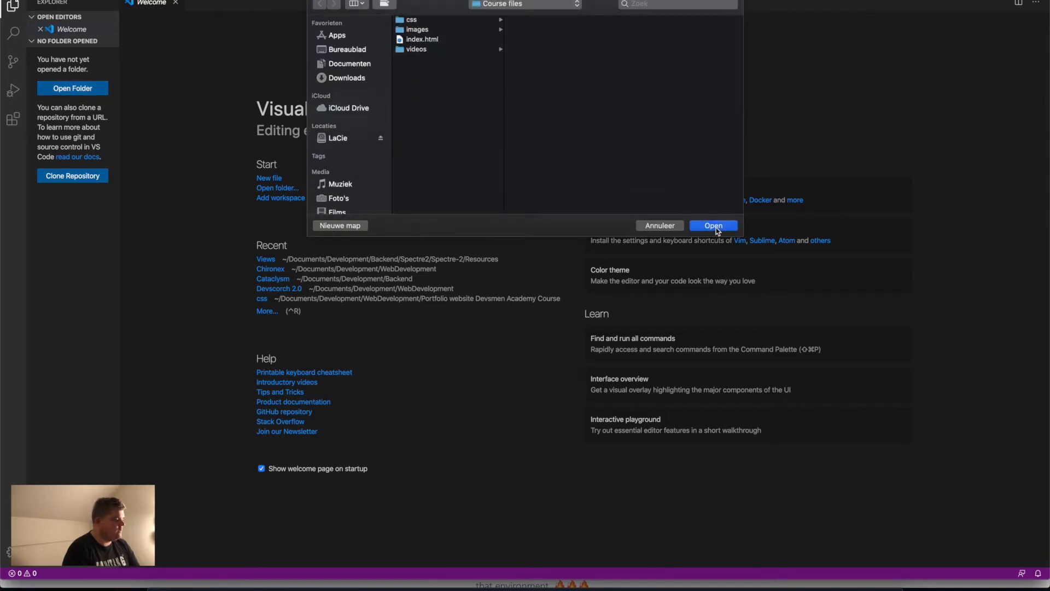
left_click(713, 225)
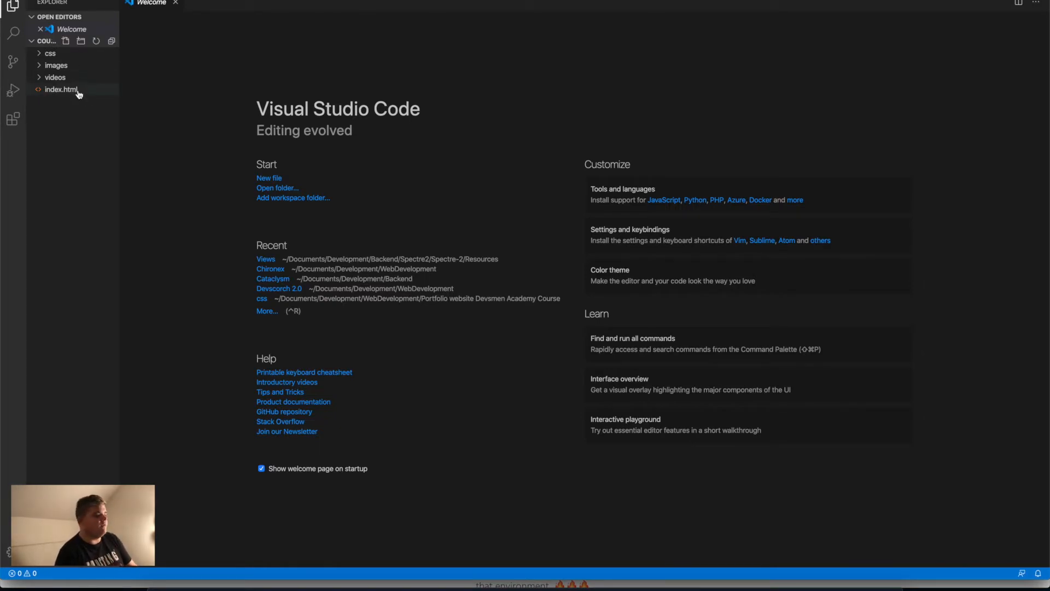
mouse_move(60, 89)
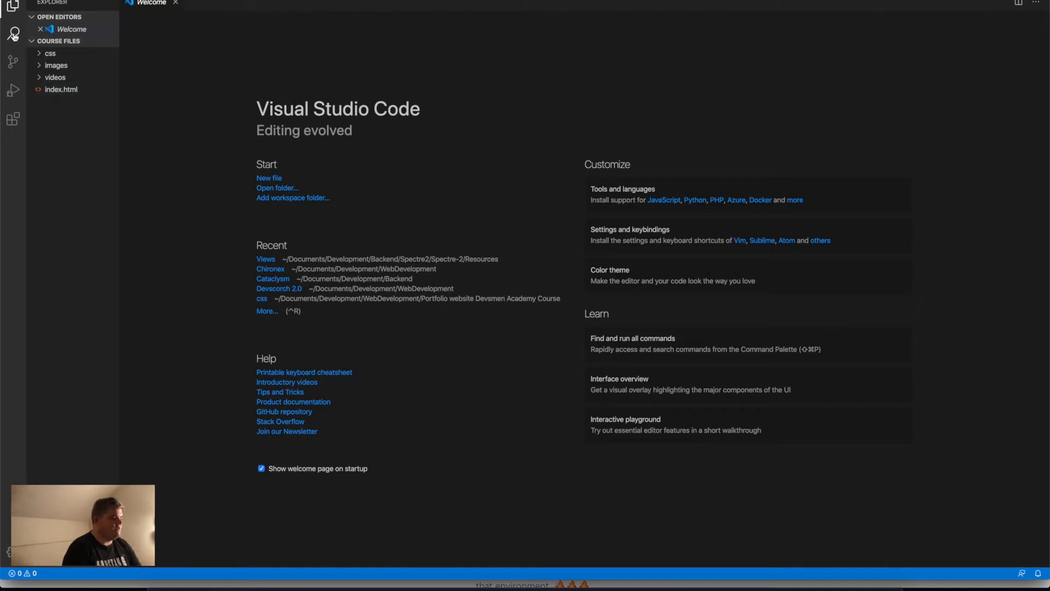
Show the Search view, then the Source Control view reporting no git repository
left_click(13, 33)
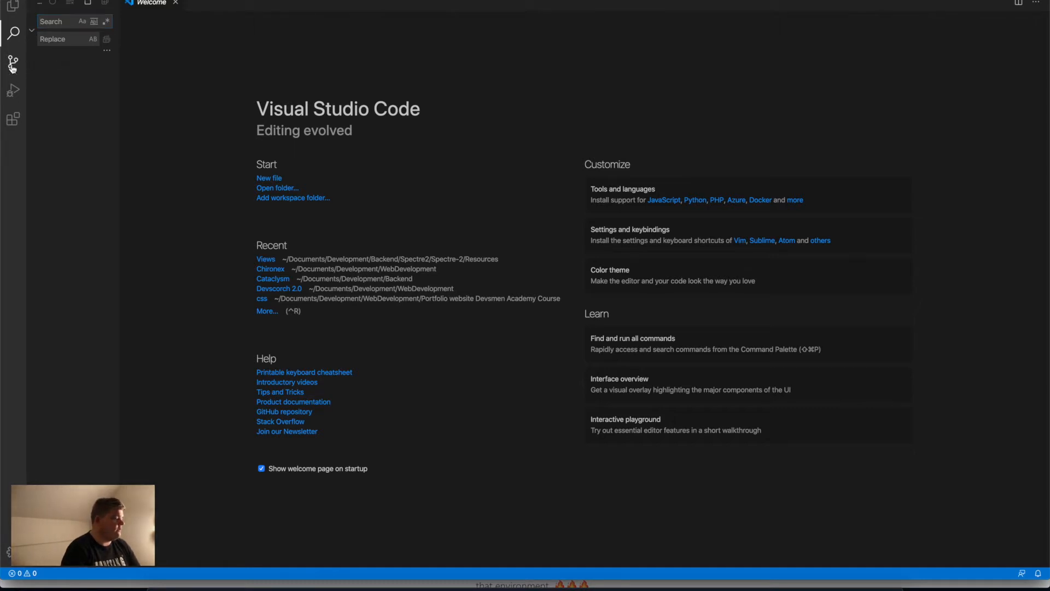
left_click(12, 62)
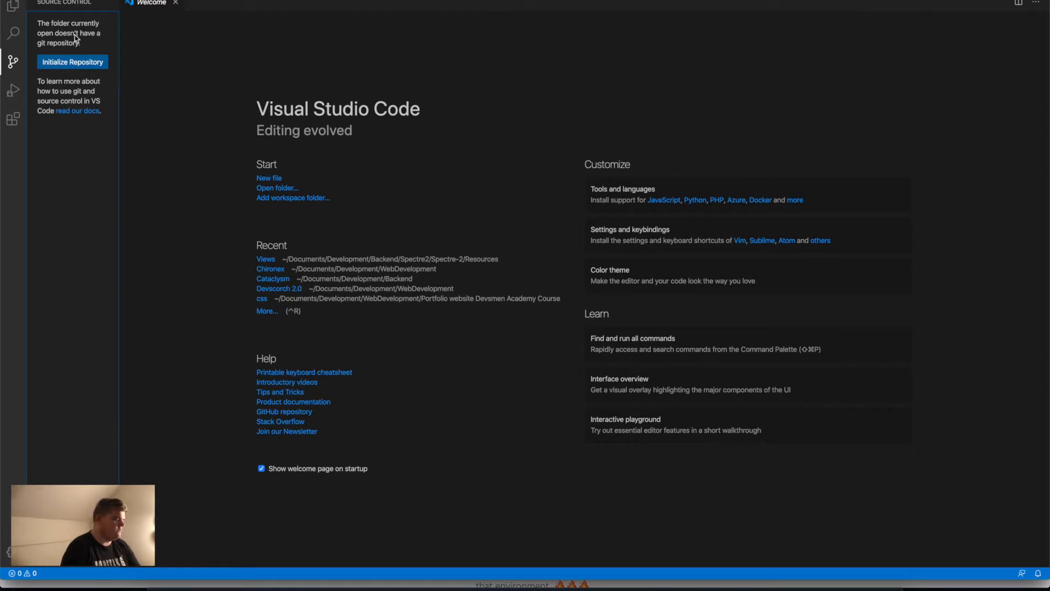
mouse_move(87, 45)
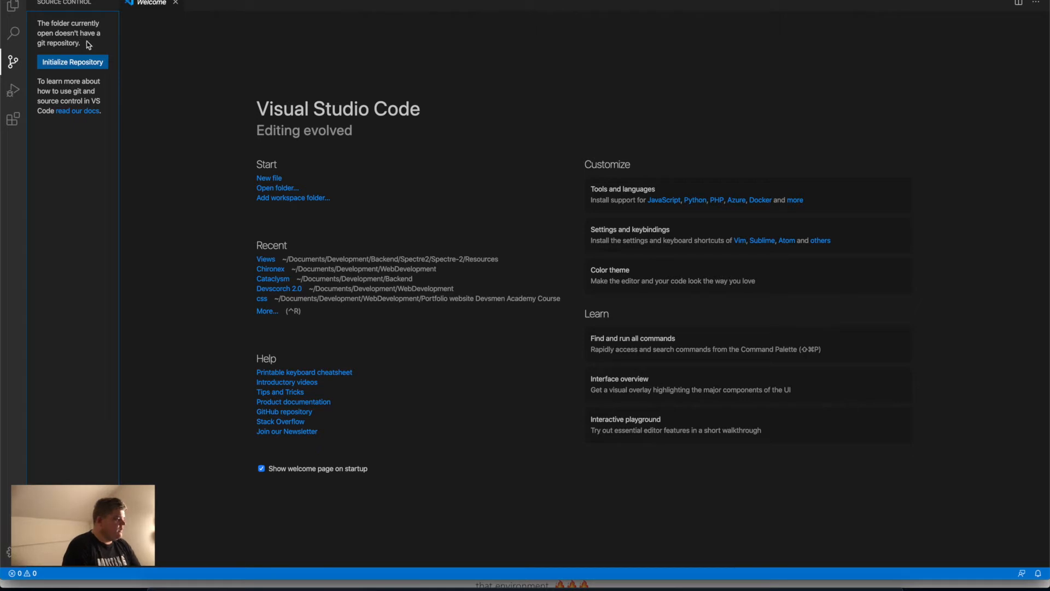
Switch the sidebar to the Run and Debug view
left_click(13, 90)
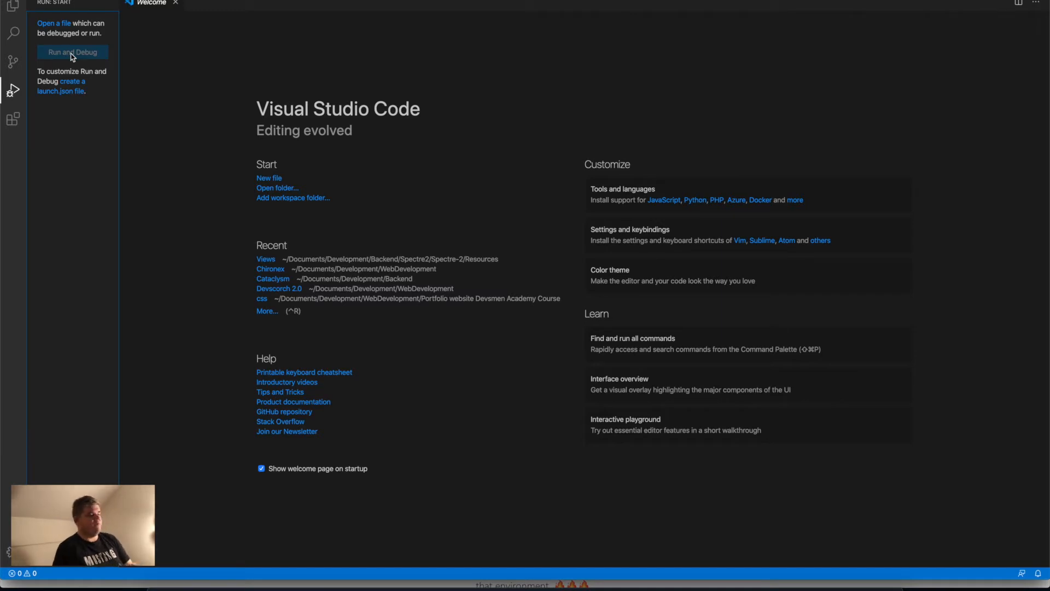
mouse_move(84, 79)
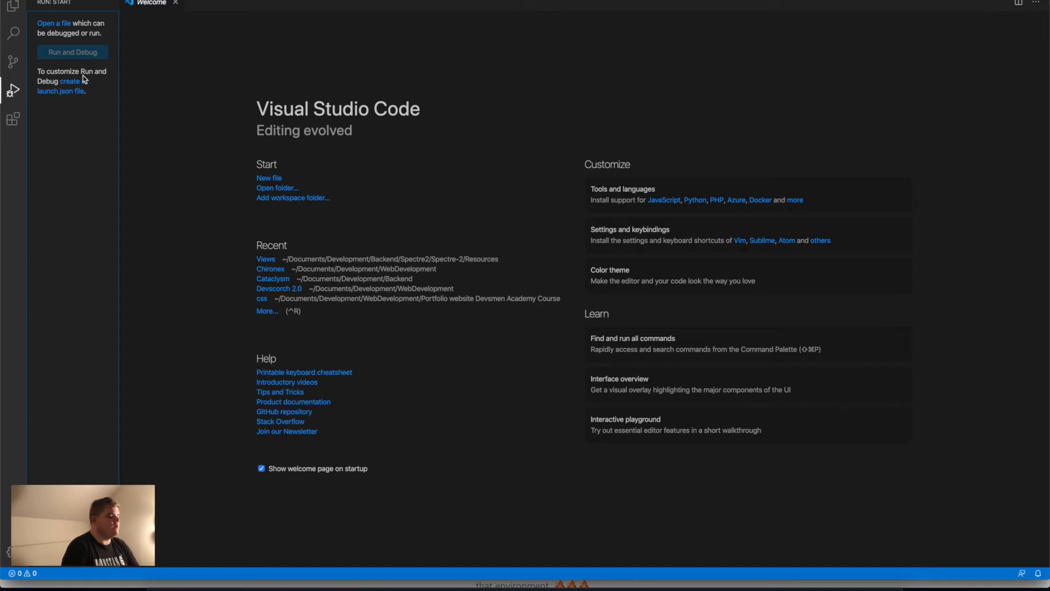
mouse_move(75, 53)
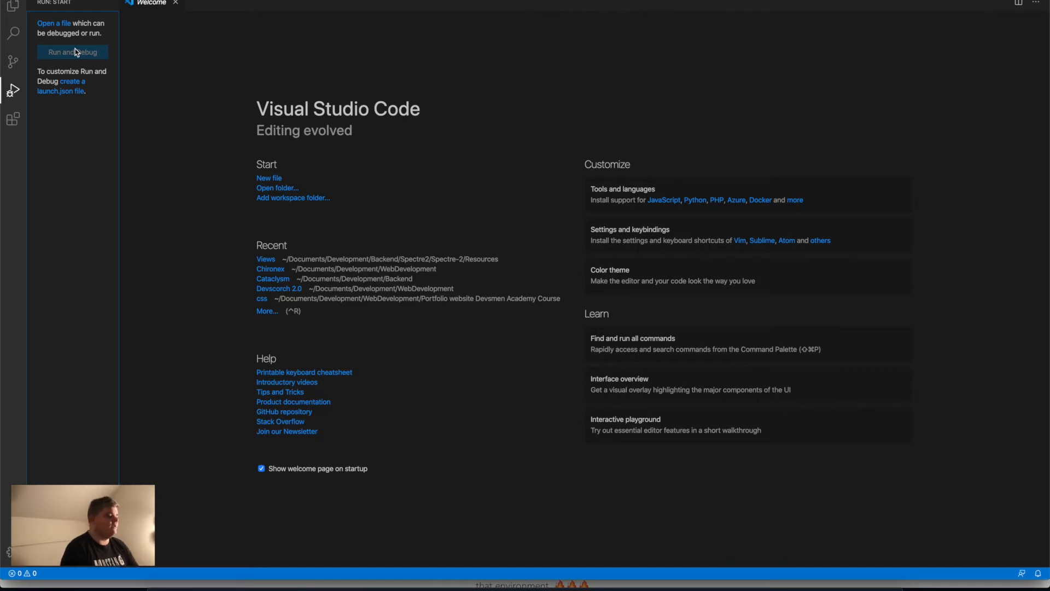
mouse_move(51, 92)
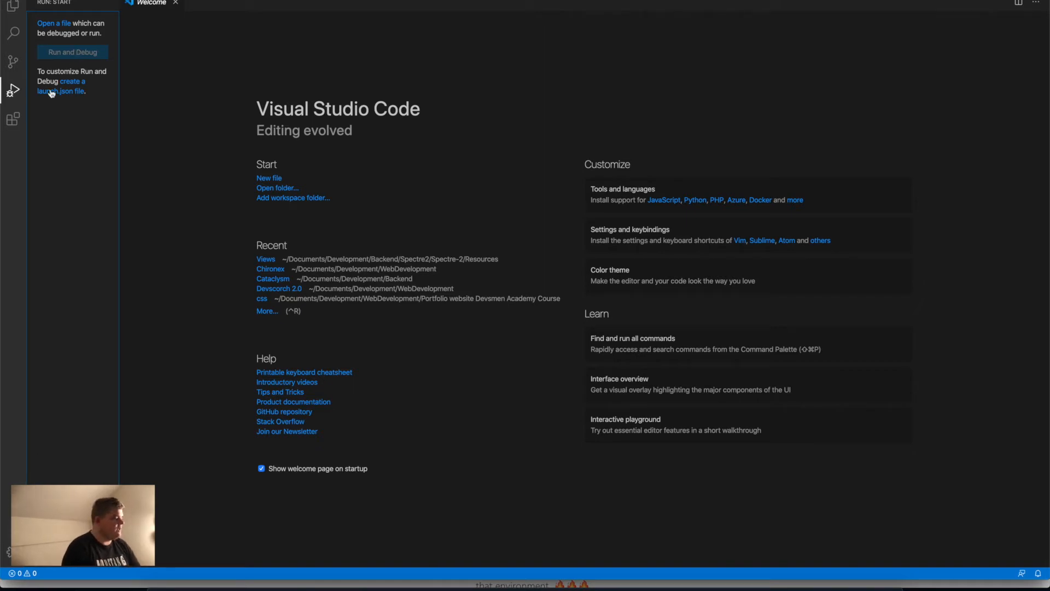
Search the extensions marketplace for 'html'
left_click(12, 120)
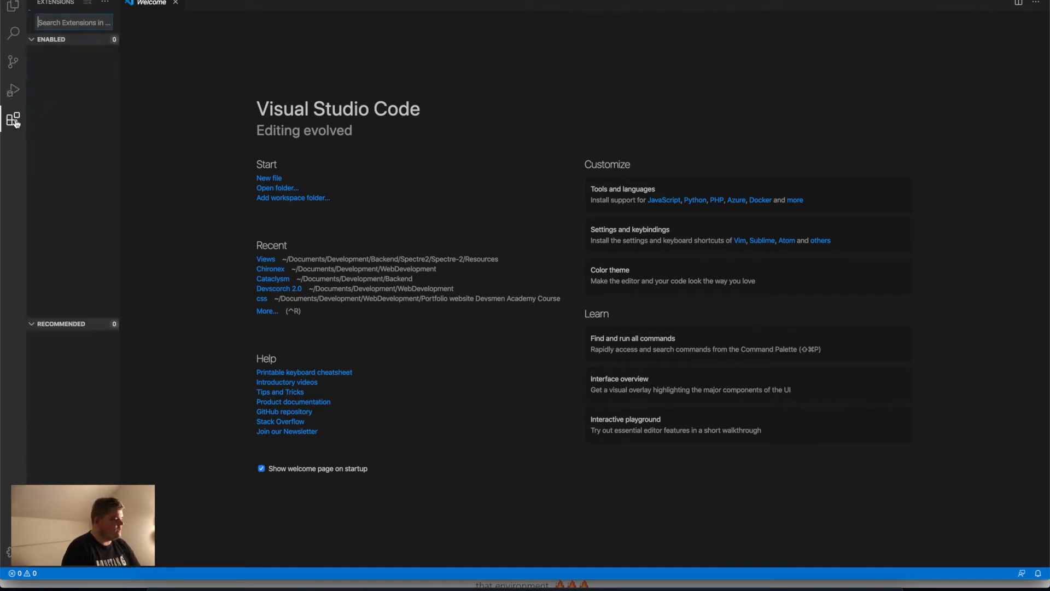
left_click(13, 120)
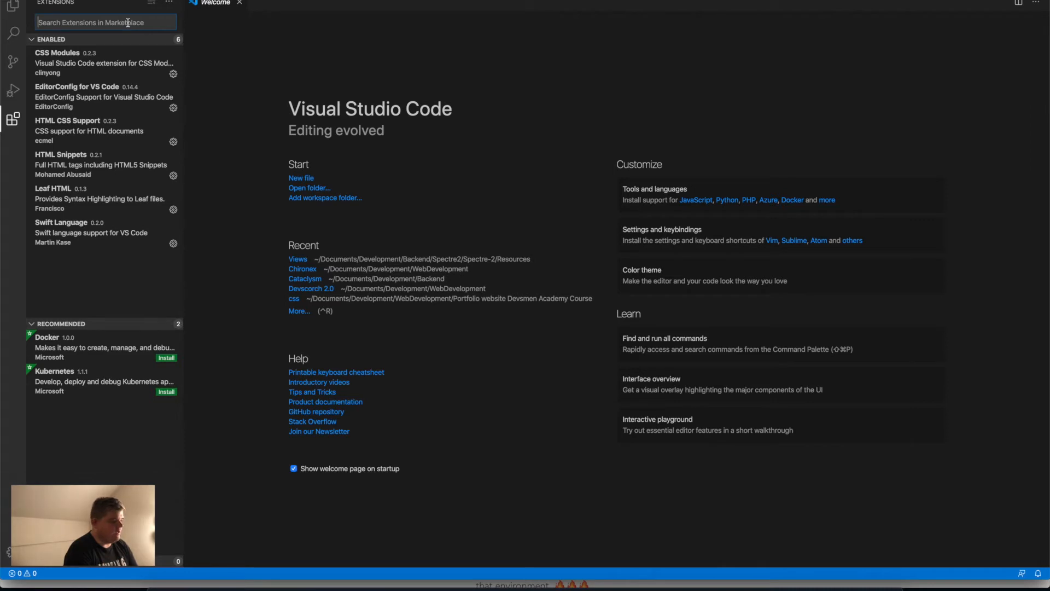
type("html")
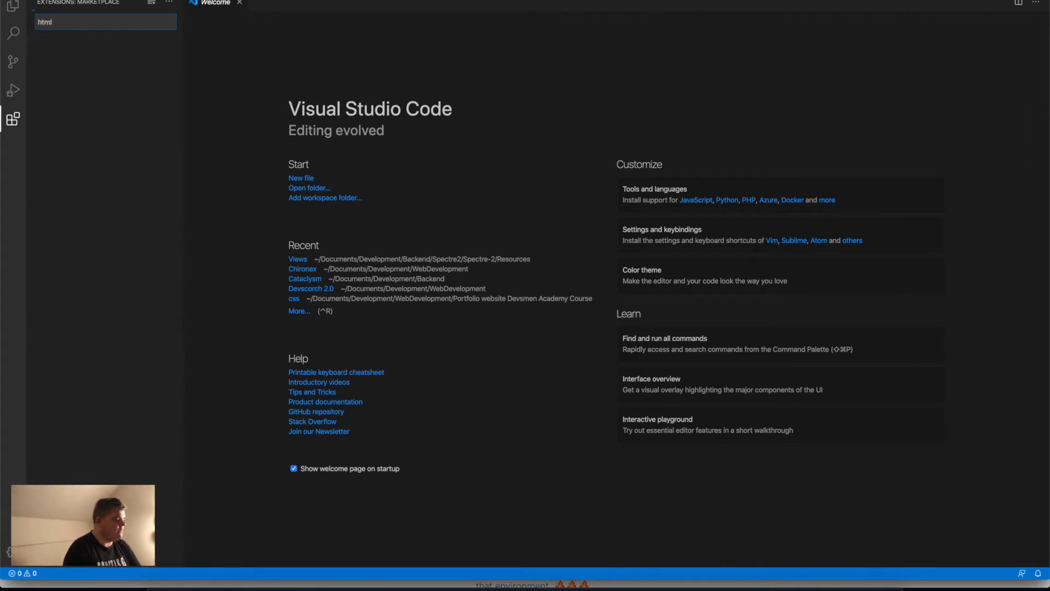
type("html")
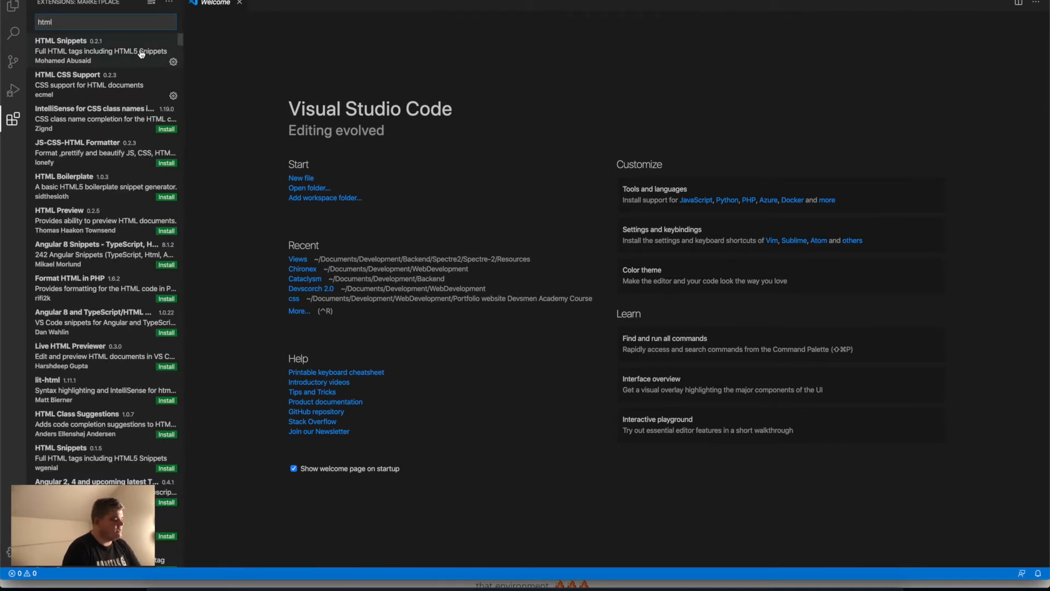
mouse_move(87, 51)
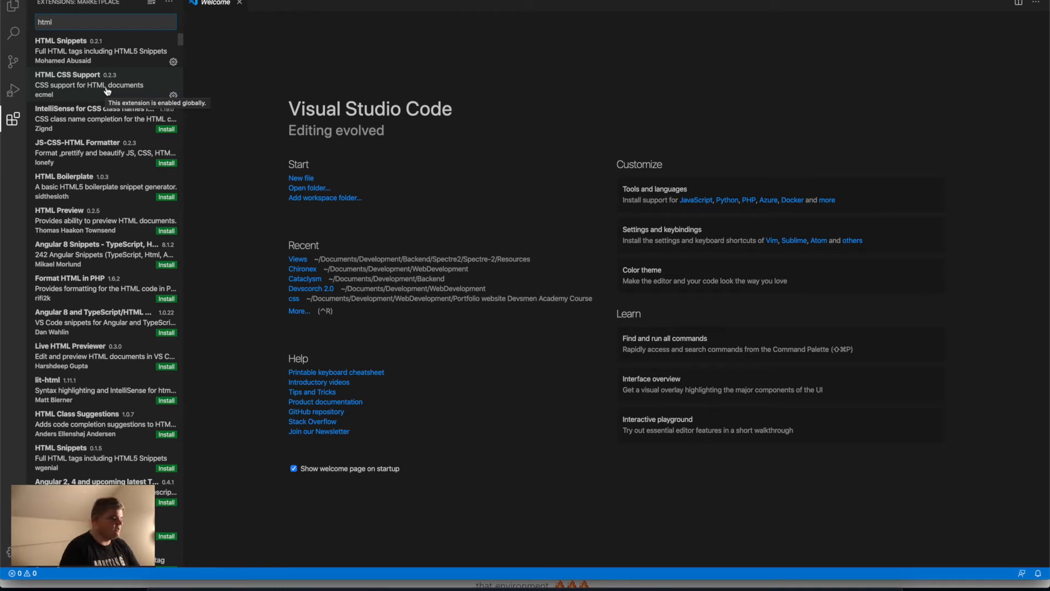
mouse_move(112, 129)
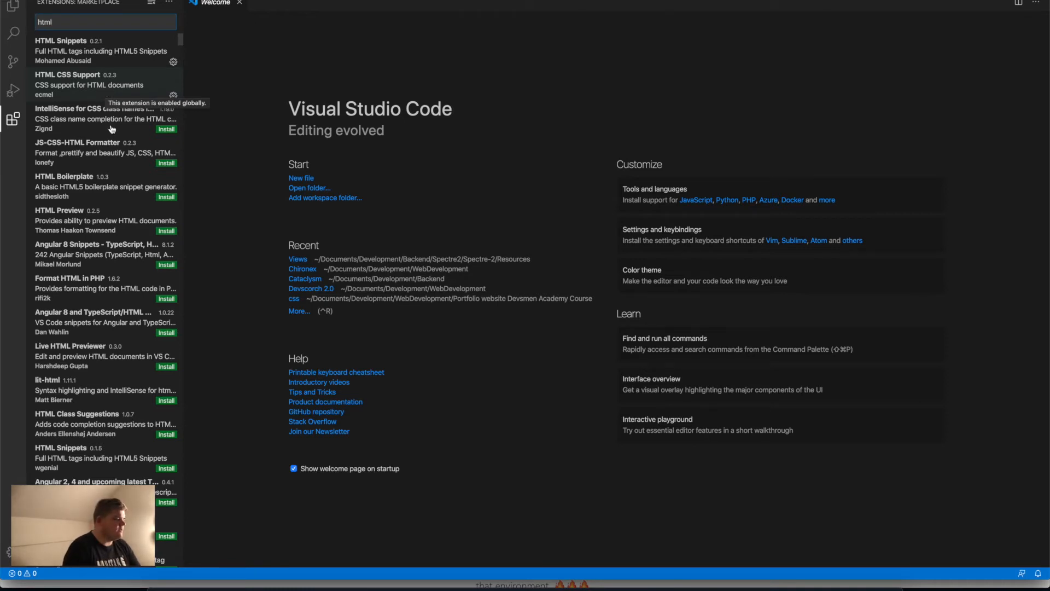
Replace the html search with 'css'
left_click(104, 22)
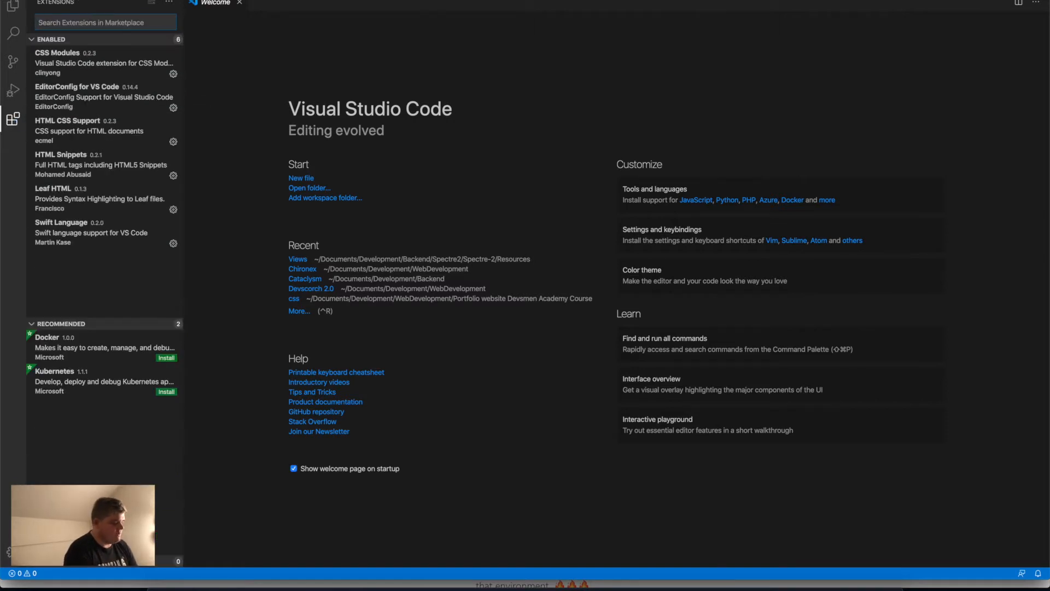
type("css")
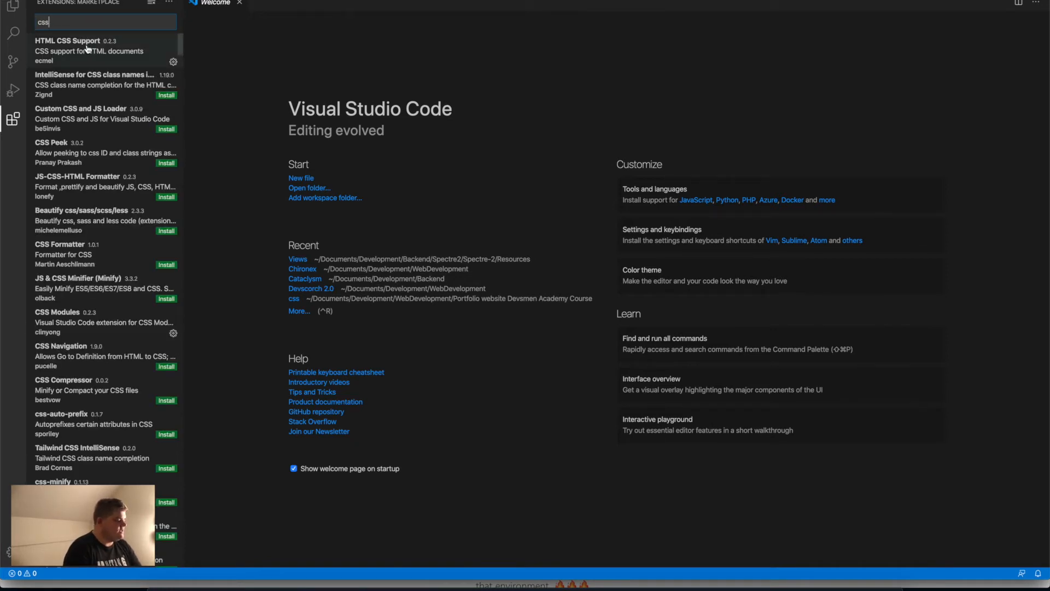
mouse_move(113, 114)
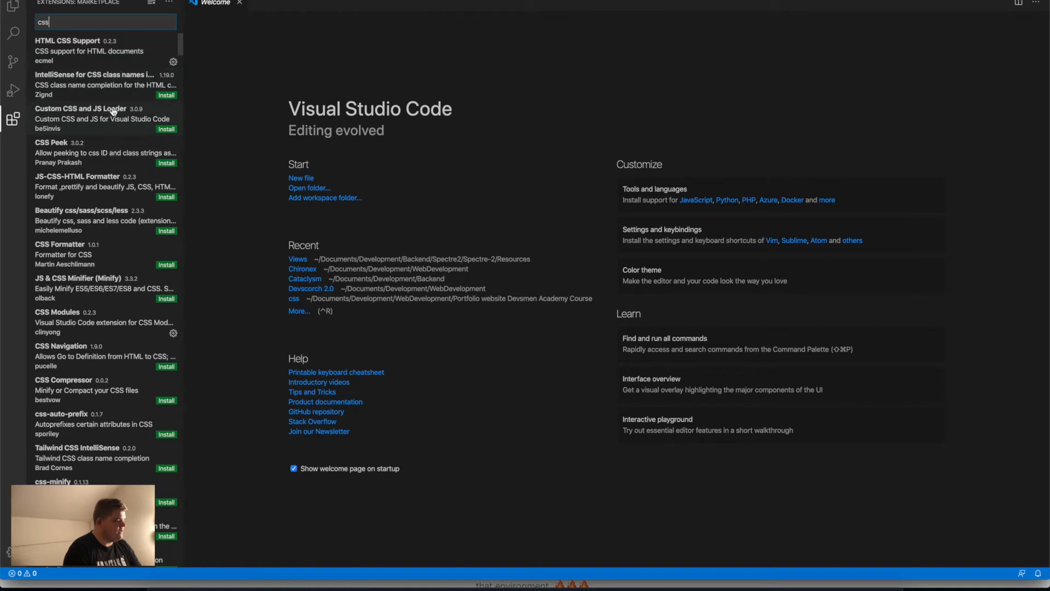
Open the Custom CSS and JS Loader extension and scroll through its details
left_click(102, 119)
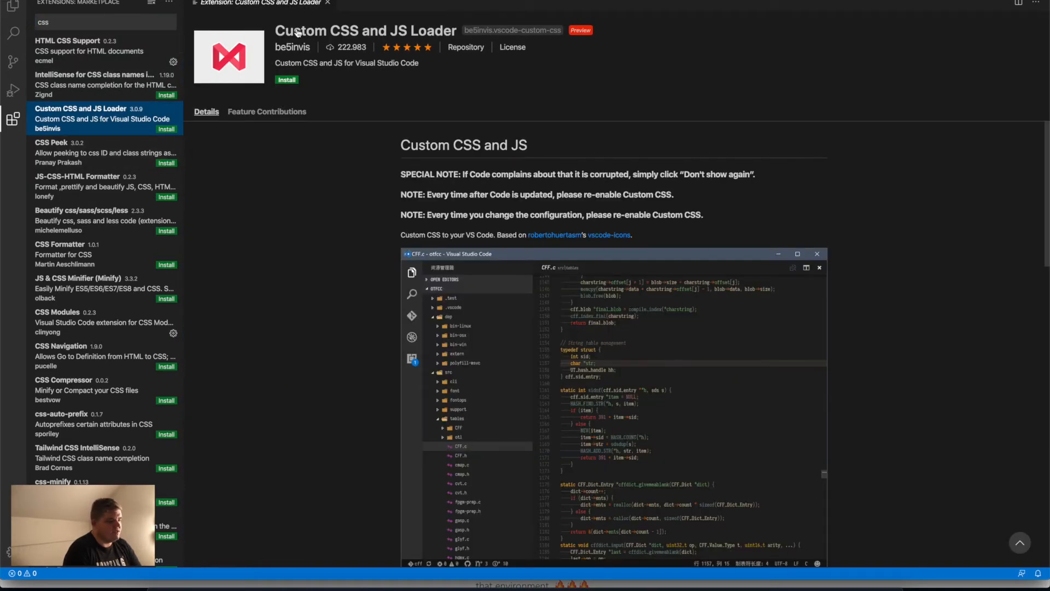
scroll("down", 3)
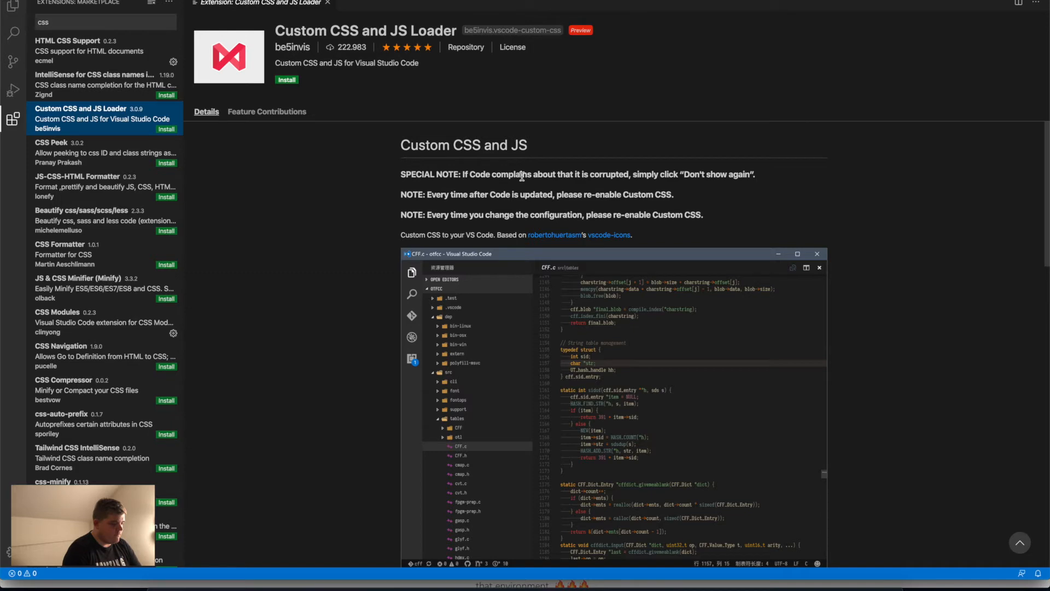
scroll("down", 3)
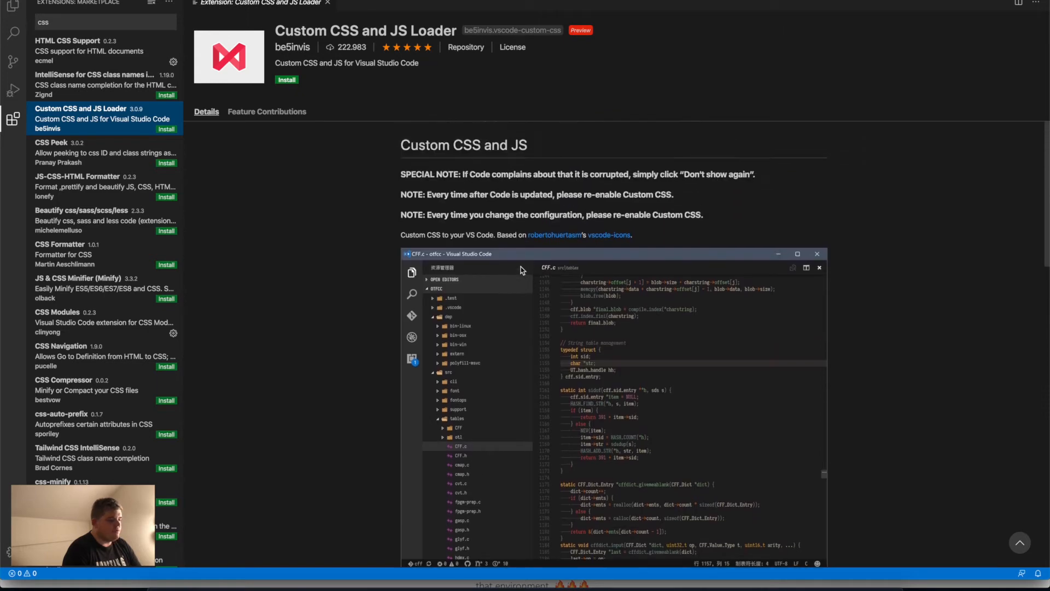
scroll("down", 3)
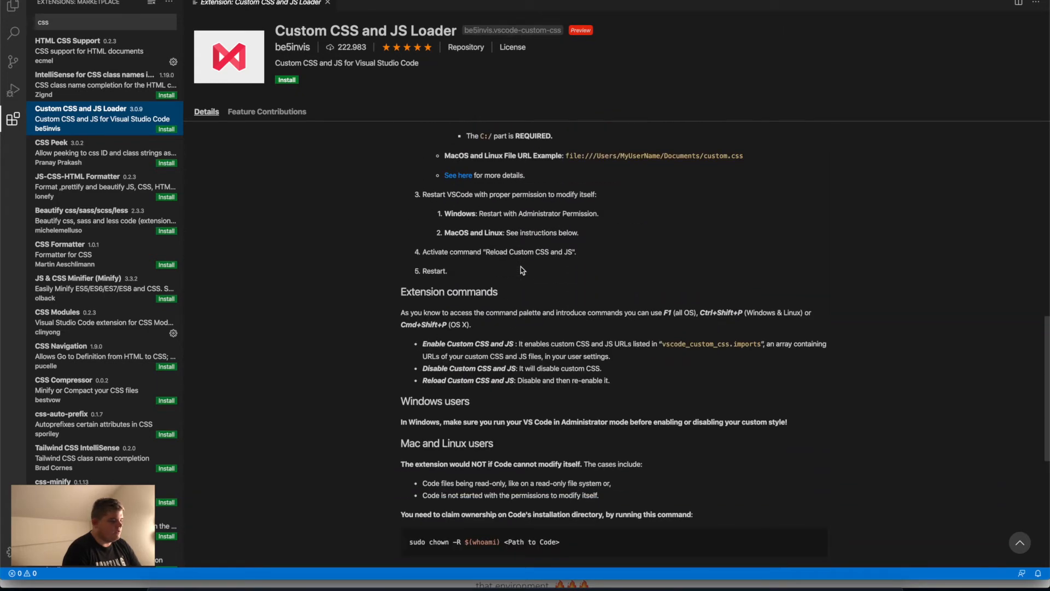
scroll("down", 3)
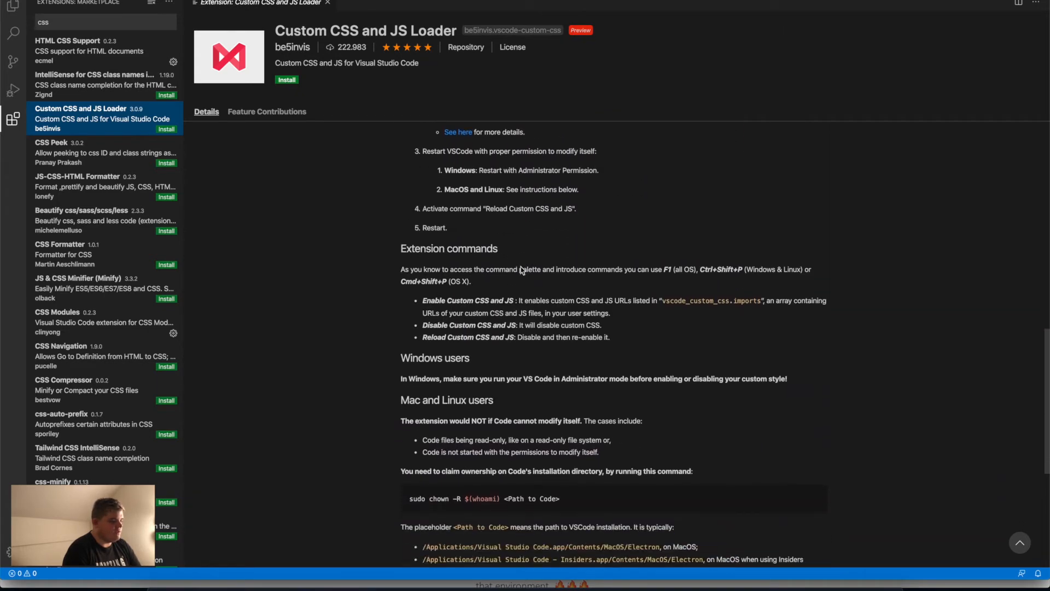
scroll("down", 3)
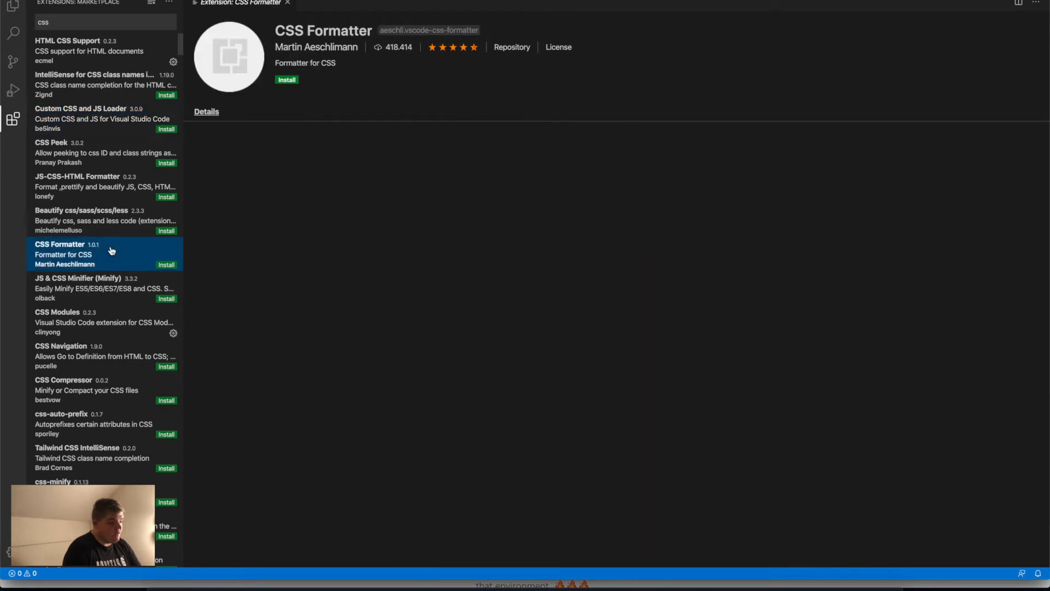
View the CSS Formatter extension details, then return to the project files explorer
left_click(206, 112)
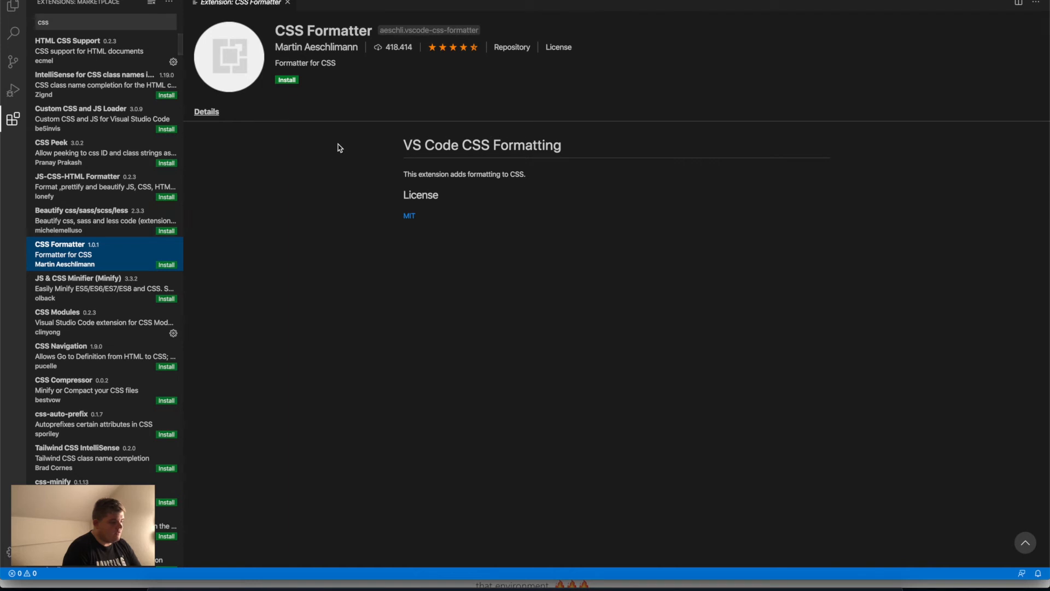
mouse_move(405, 174)
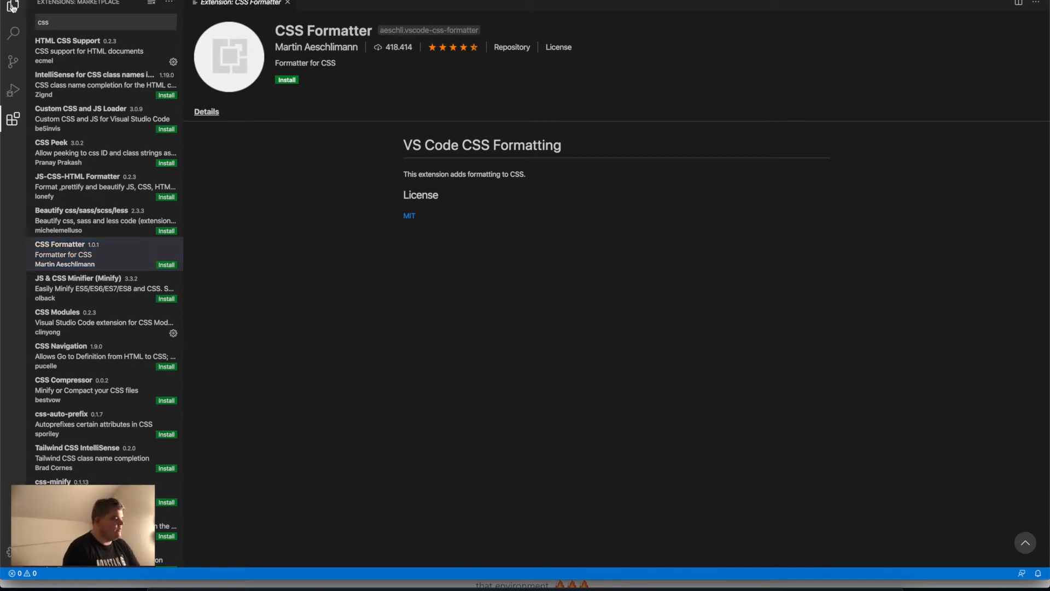
left_click(12, 5)
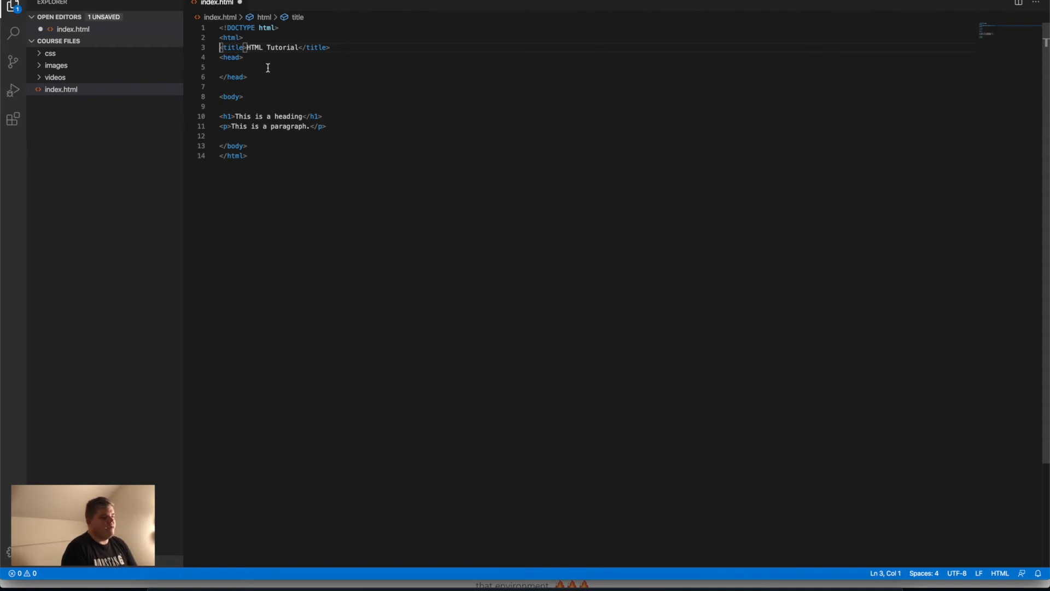
Indent the <title> line in index.html, then open and dismiss the File menu
key("Tab")
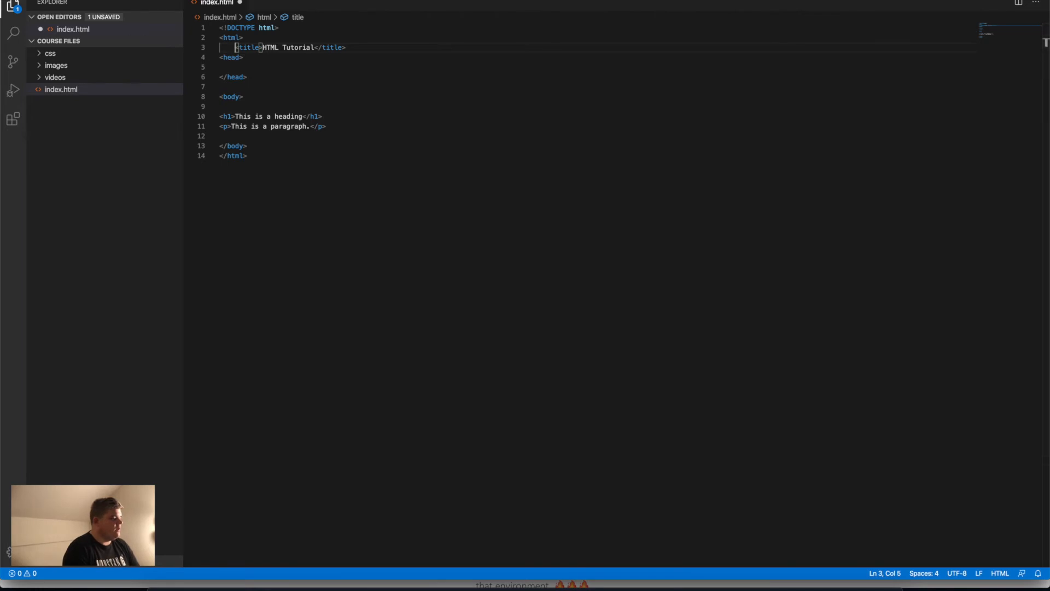
left_click(13, 5)
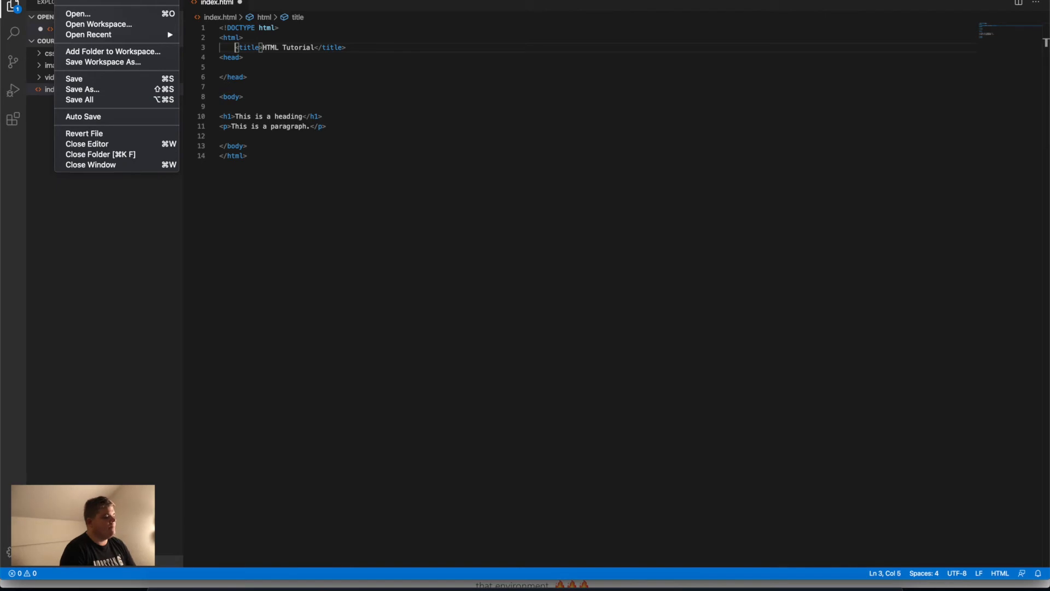
left_click(357, 116)
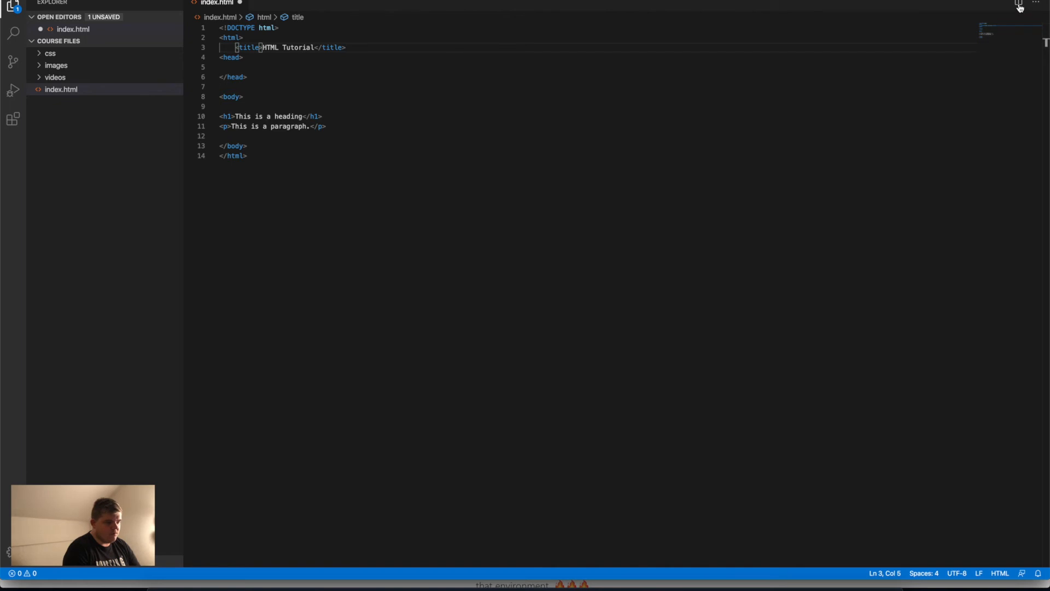
Split index.html into two editor groups and check the More Actions menu
left_click(1017, 5)
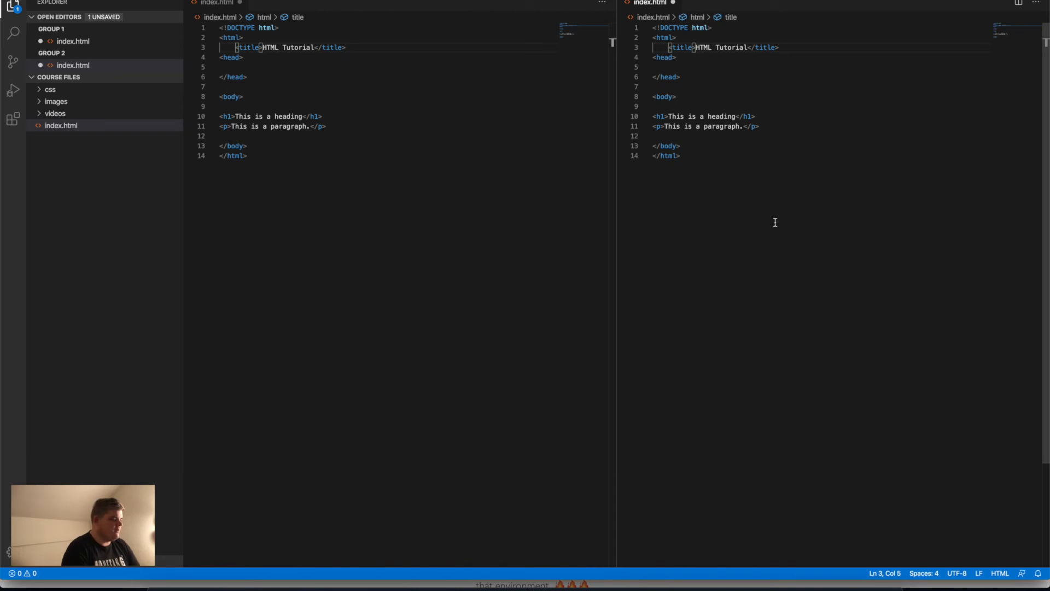
mouse_move(578, 193)
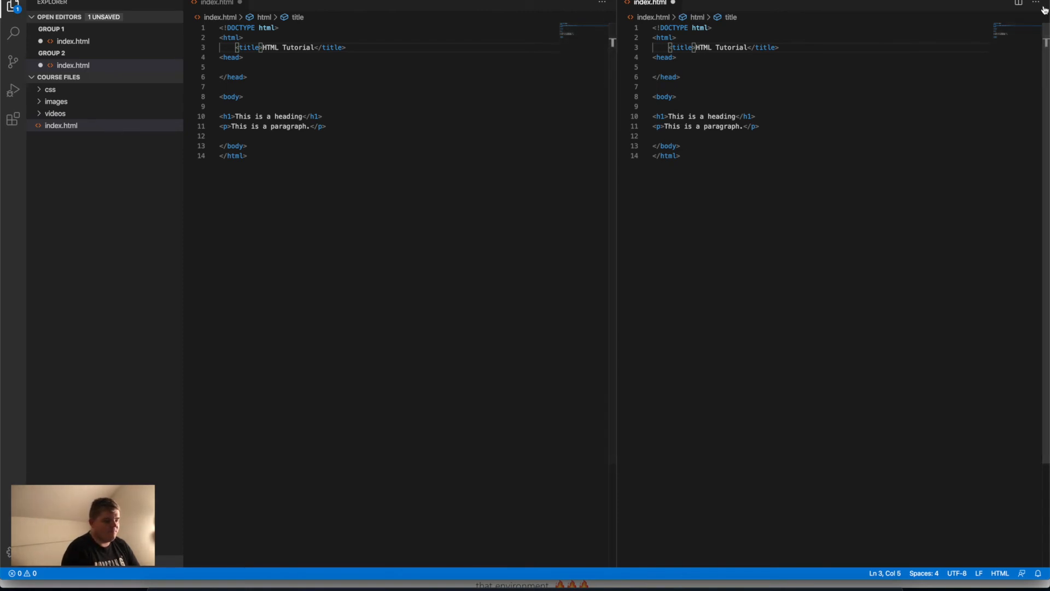
mouse_move(1036, 6)
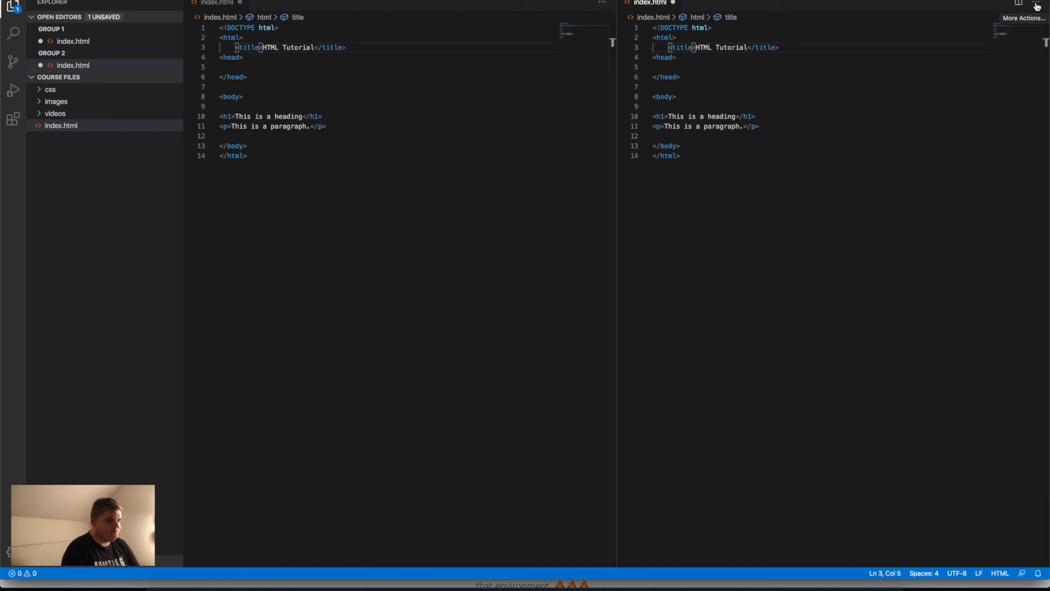
left_click(1035, 3)
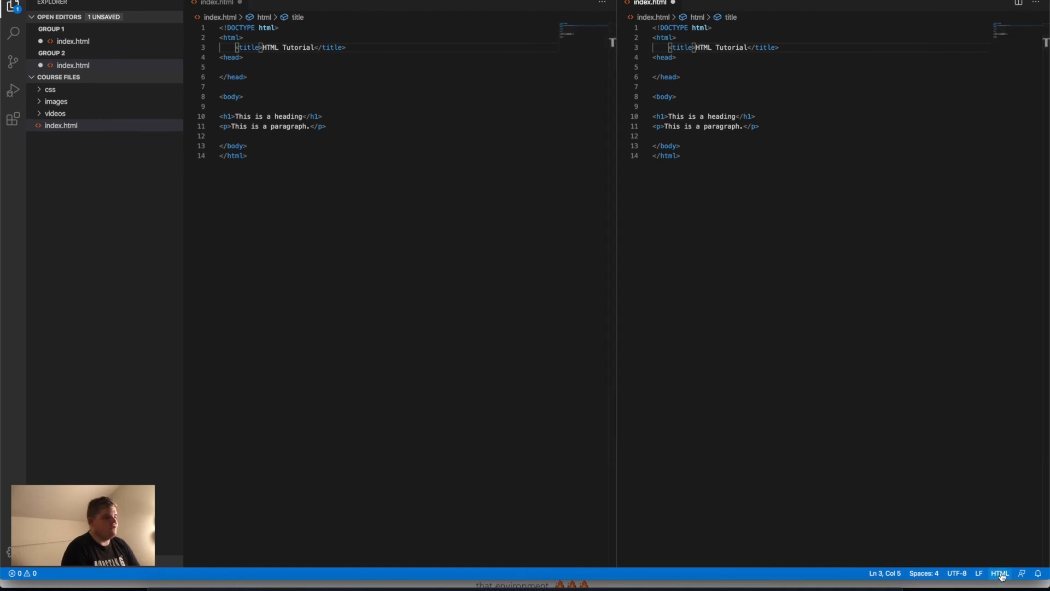
Open the status bar language mode picker and scroll the language list
left_click(999, 573)
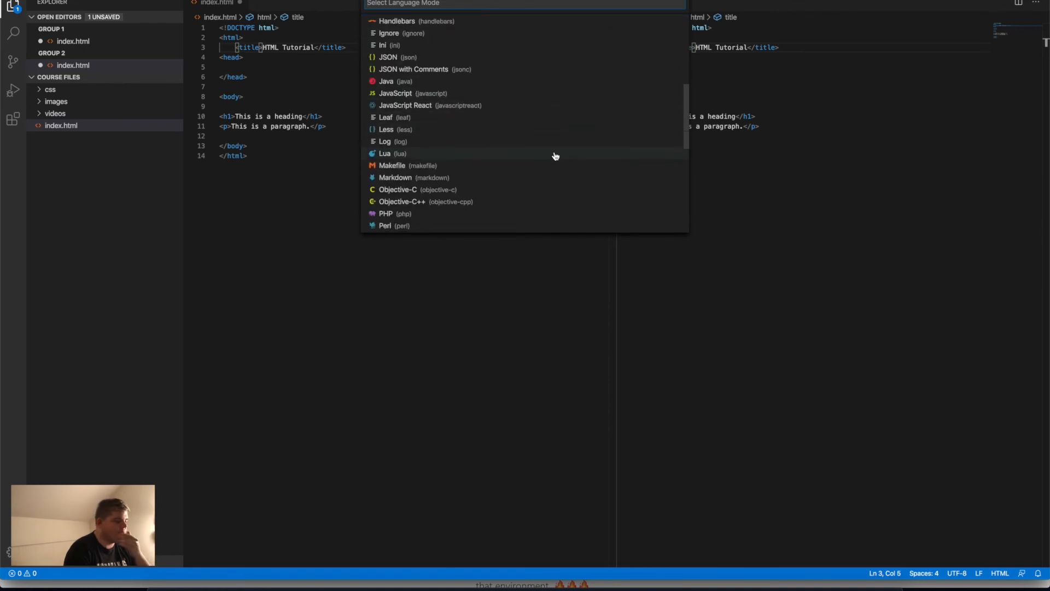
scroll("down", 3)
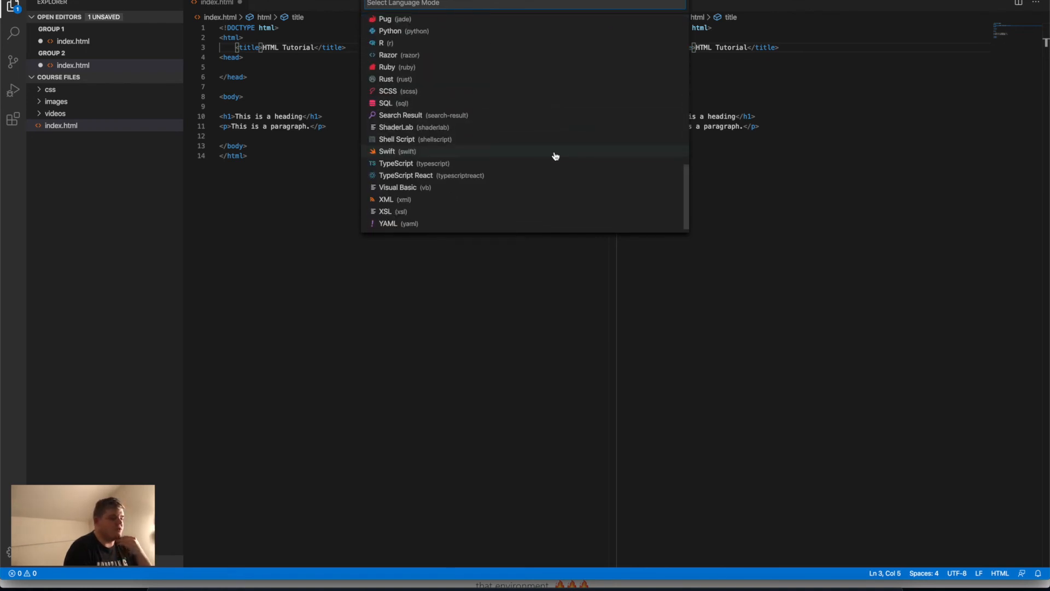
mouse_move(429, 79)
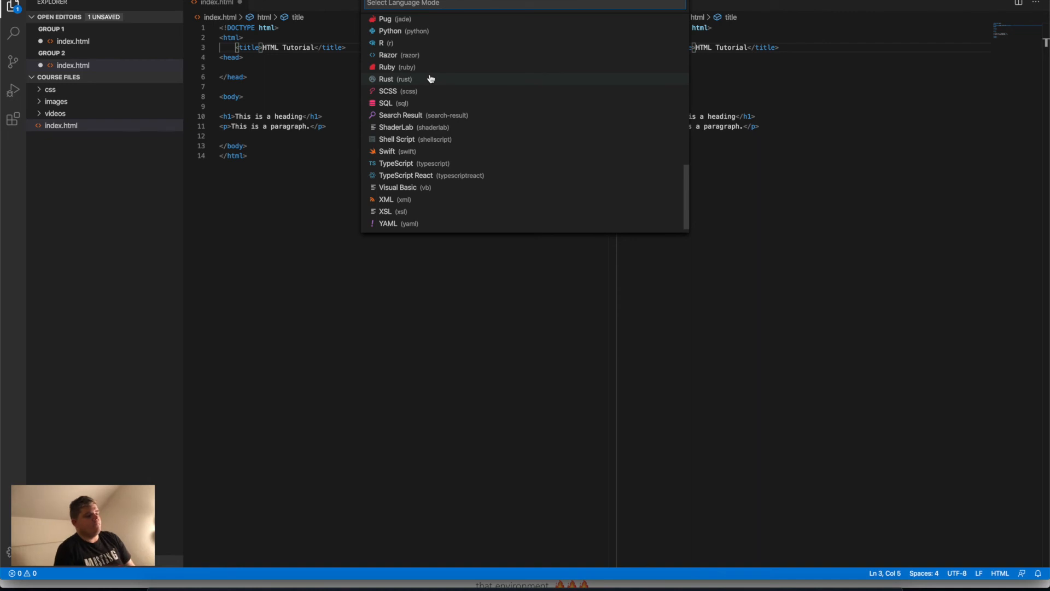
mouse_move(430, 69)
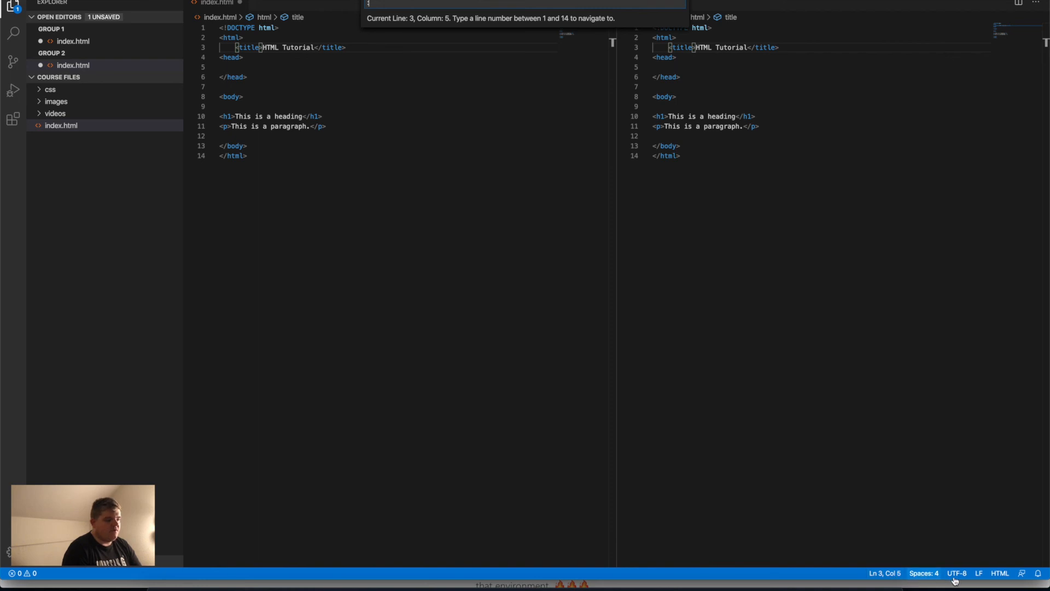
Place the cursor at the end of line 14 in the left index.html editor
left_click(956, 573)
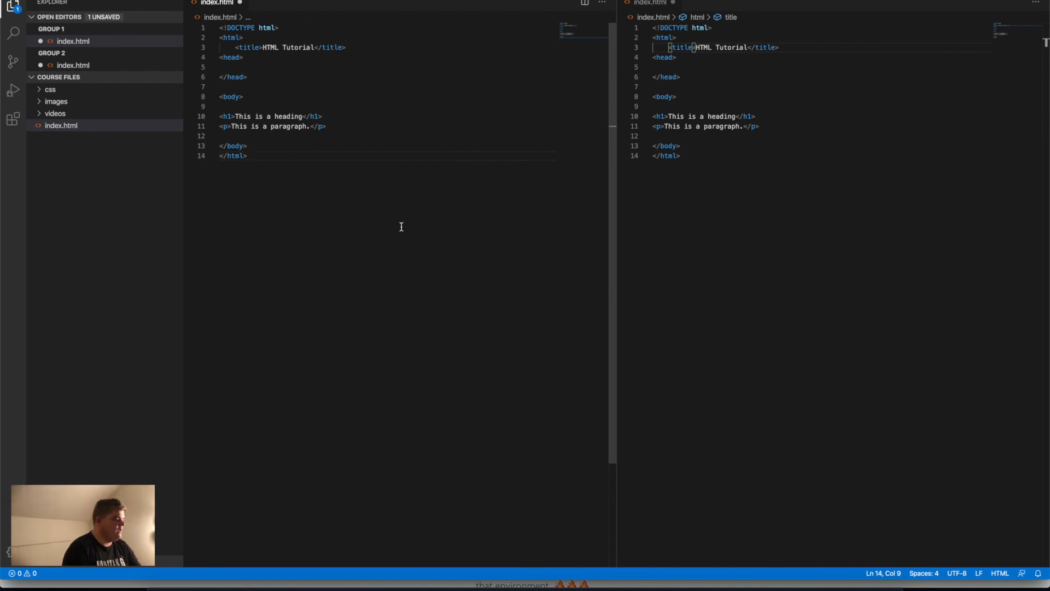
mouse_move(312, 266)
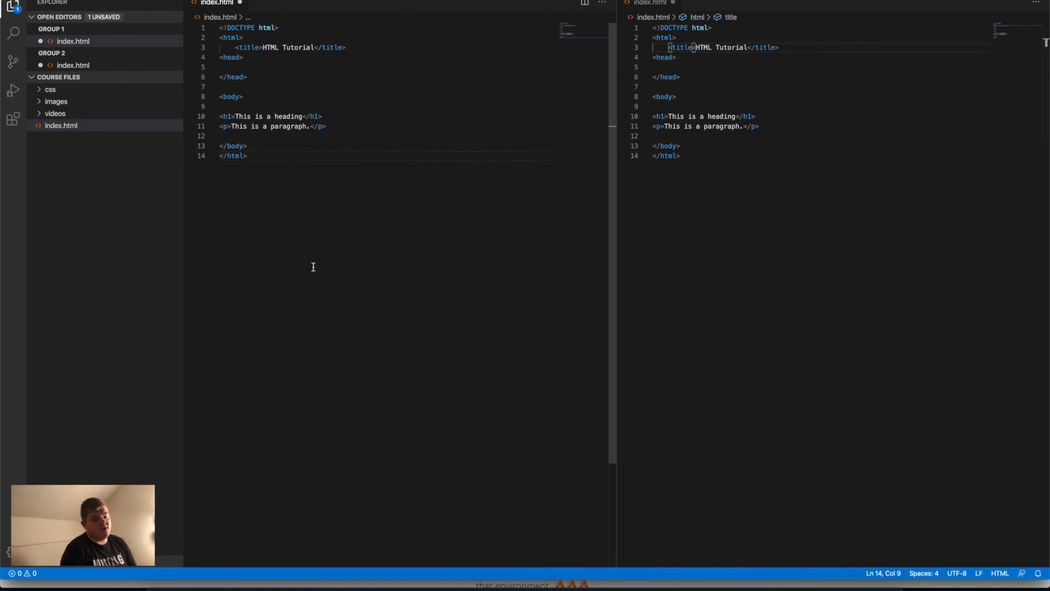